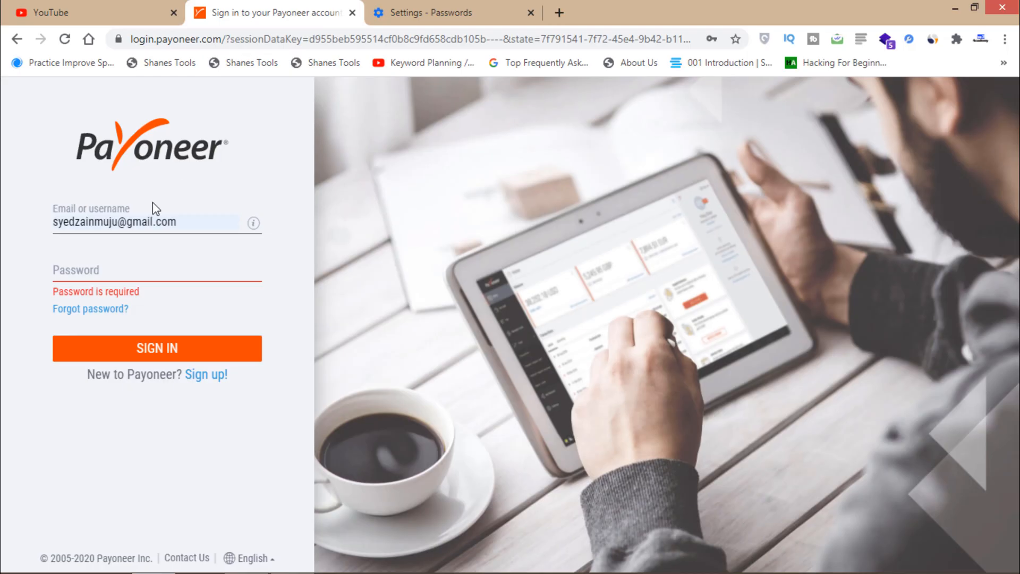
{"action": "mouse_move", "coordinate": [156, 162]}
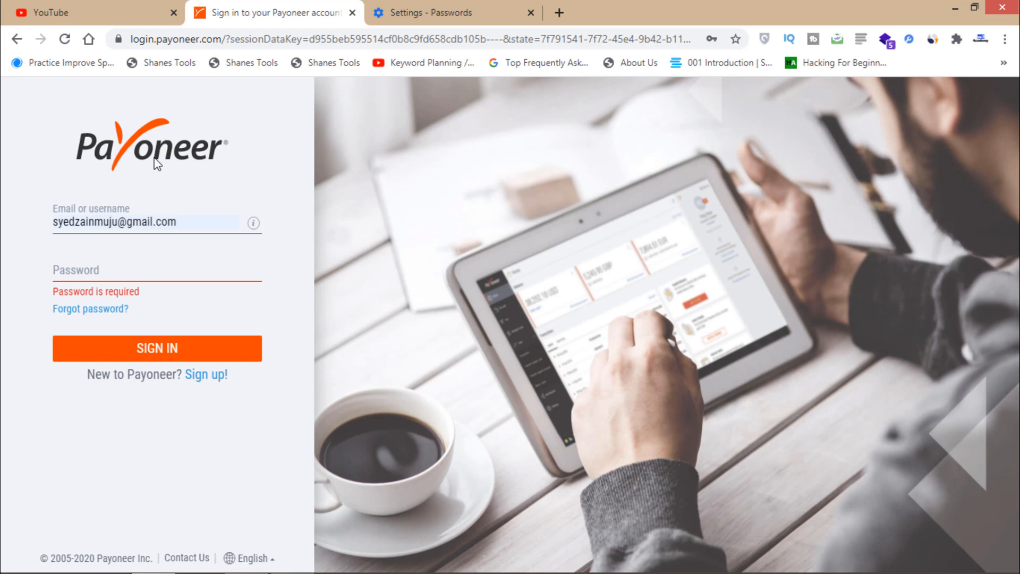
{"action": "mouse_move", "coordinate": [164, 174]}
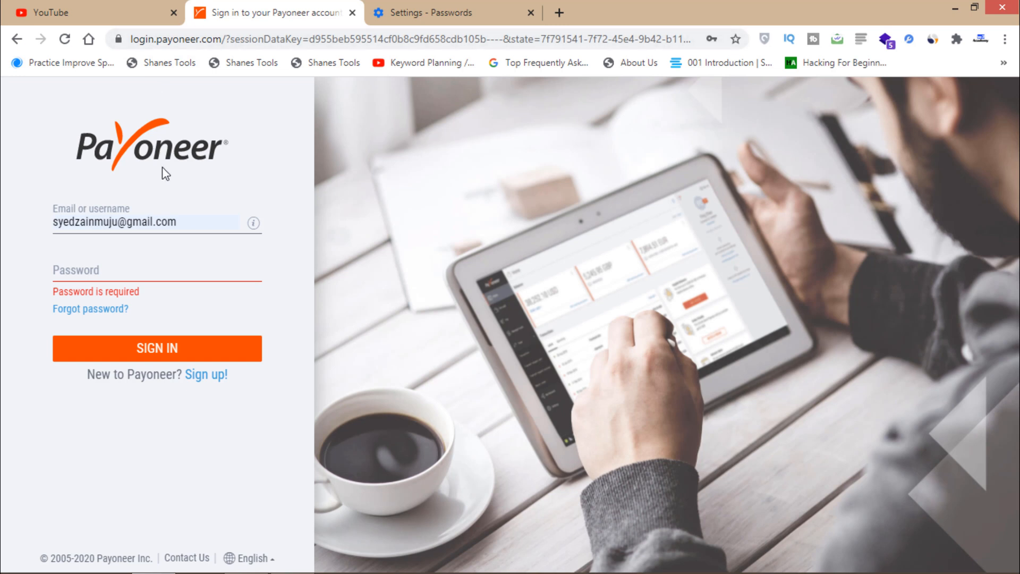
{"action": "mouse_move", "coordinate": [150, 239]}
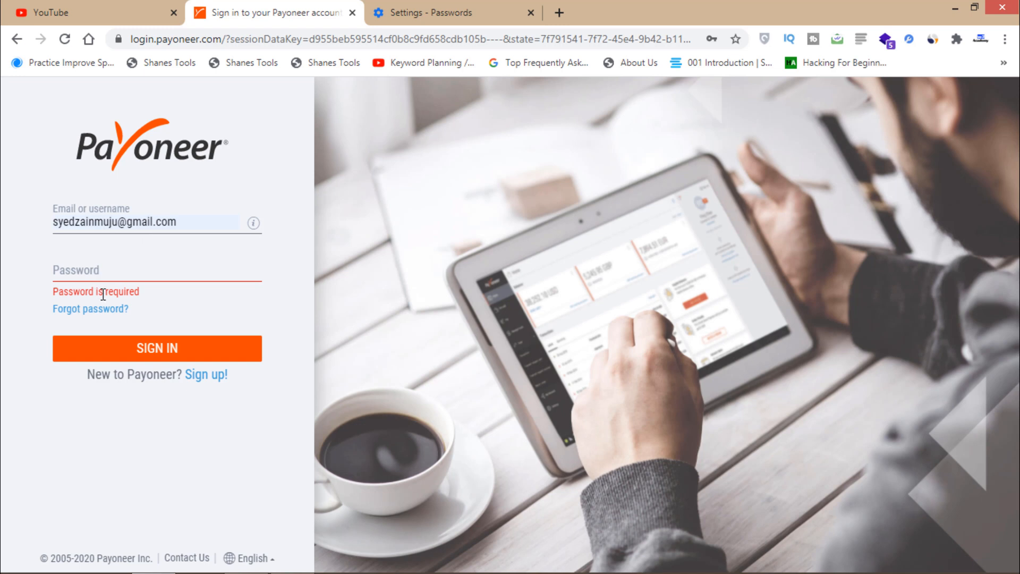
{"action": "mouse_move", "coordinate": [89, 308]}
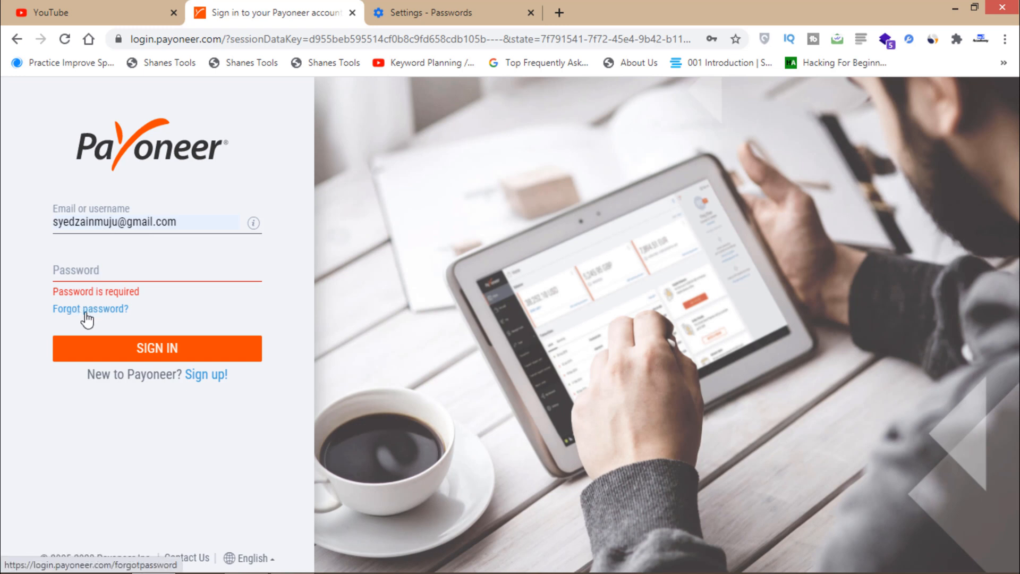
Request a password reset for the filled-in username from the Forgot password page.
{"action": "left_click", "coordinate": [89, 308]}
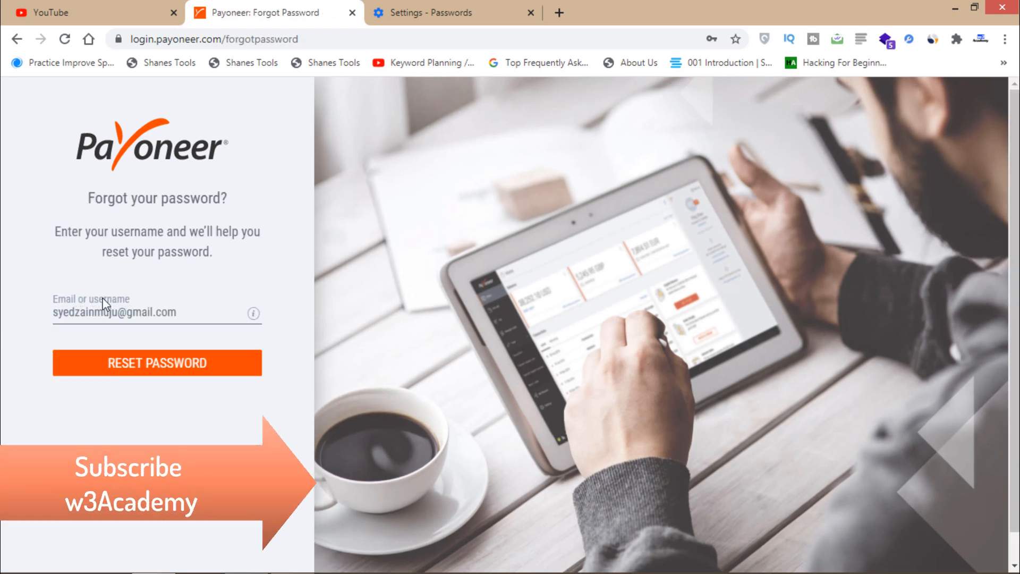
{"action": "mouse_move", "coordinate": [121, 239]}
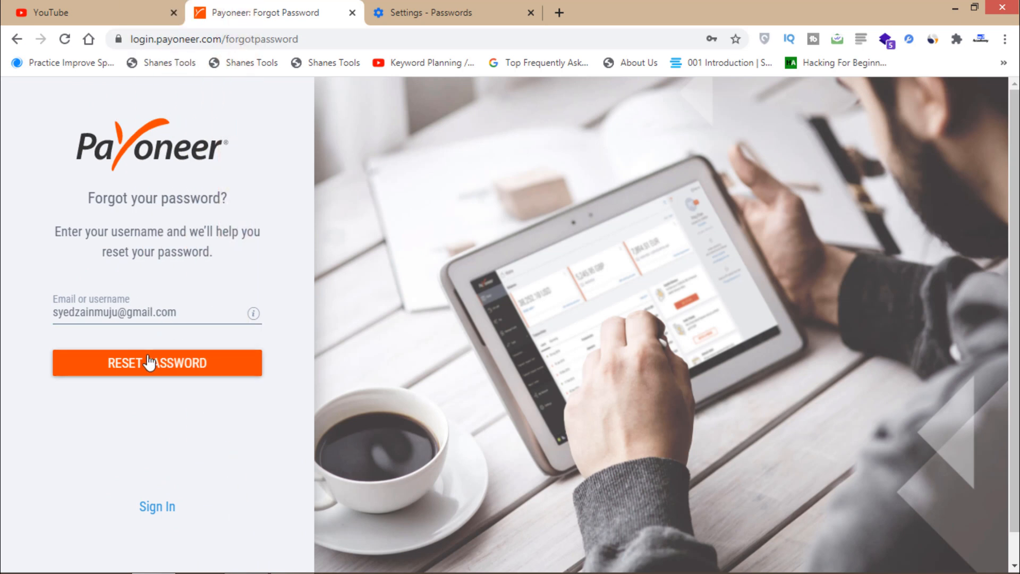
{"action": "mouse_move", "coordinate": [209, 373]}
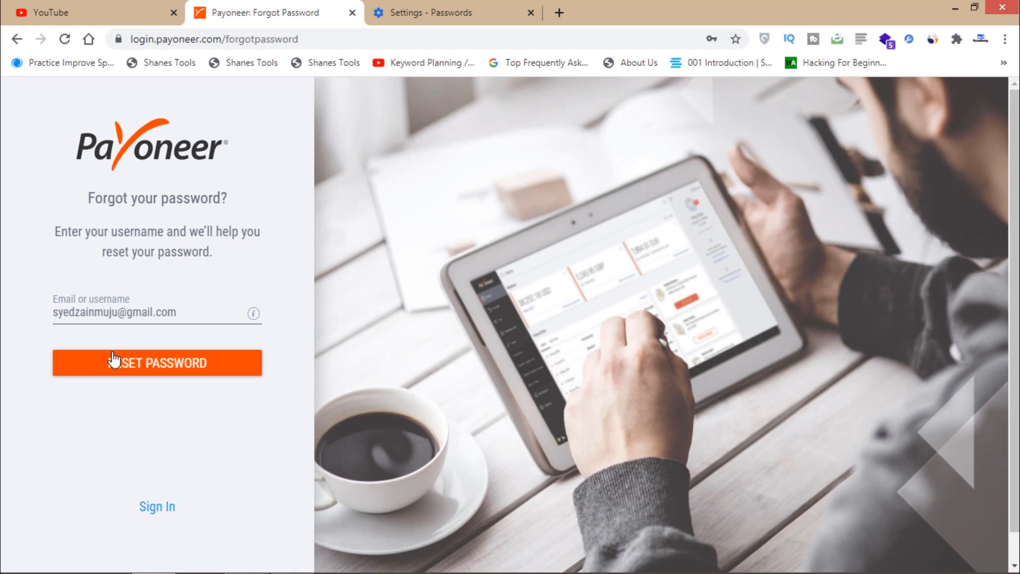
{"action": "left_click", "coordinate": [156, 363]}
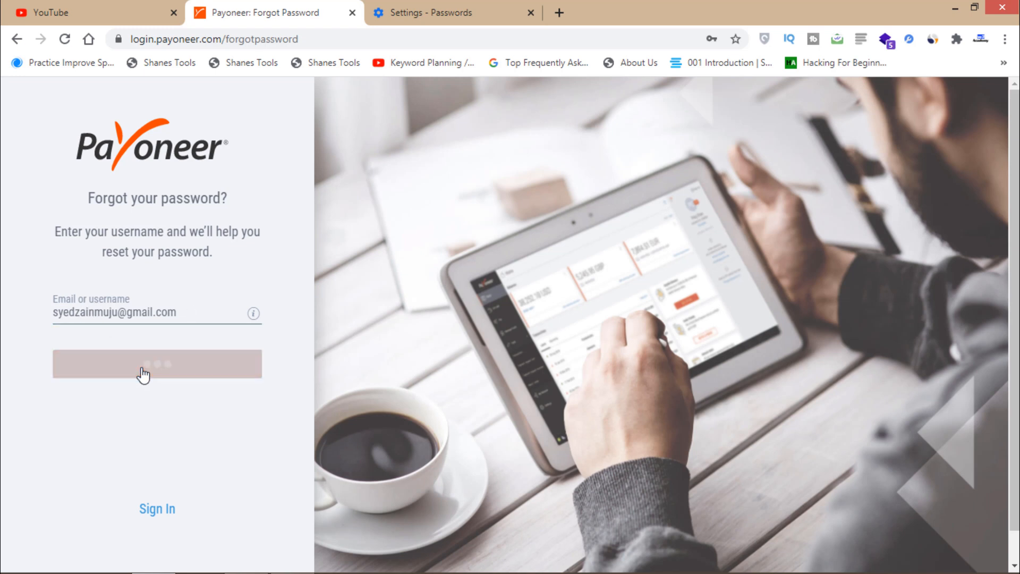
Confirm the account's phone number and send the verification code by text message.
{"action": "left_click", "coordinate": [156, 364]}
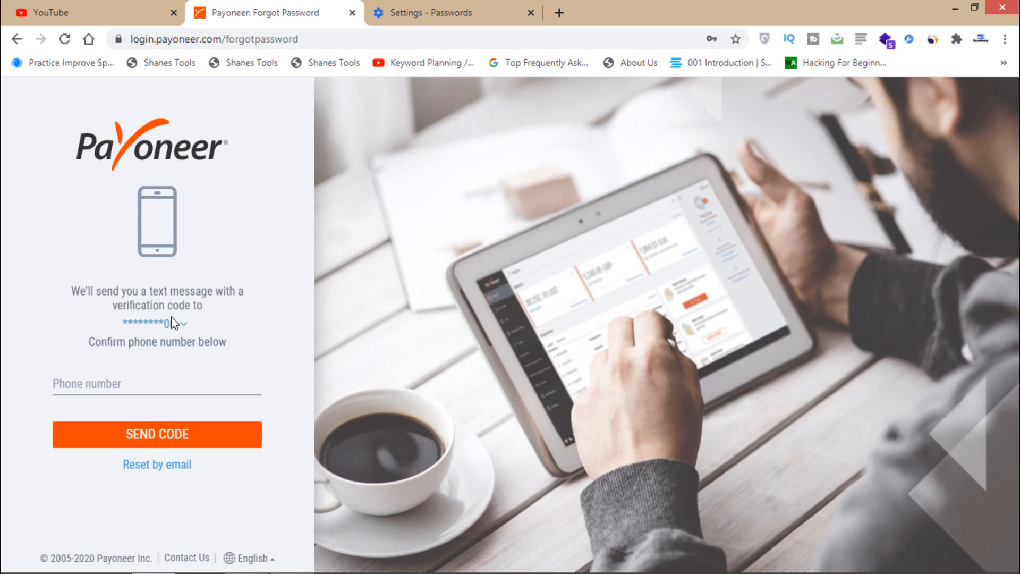
{"action": "mouse_move", "coordinate": [99, 311]}
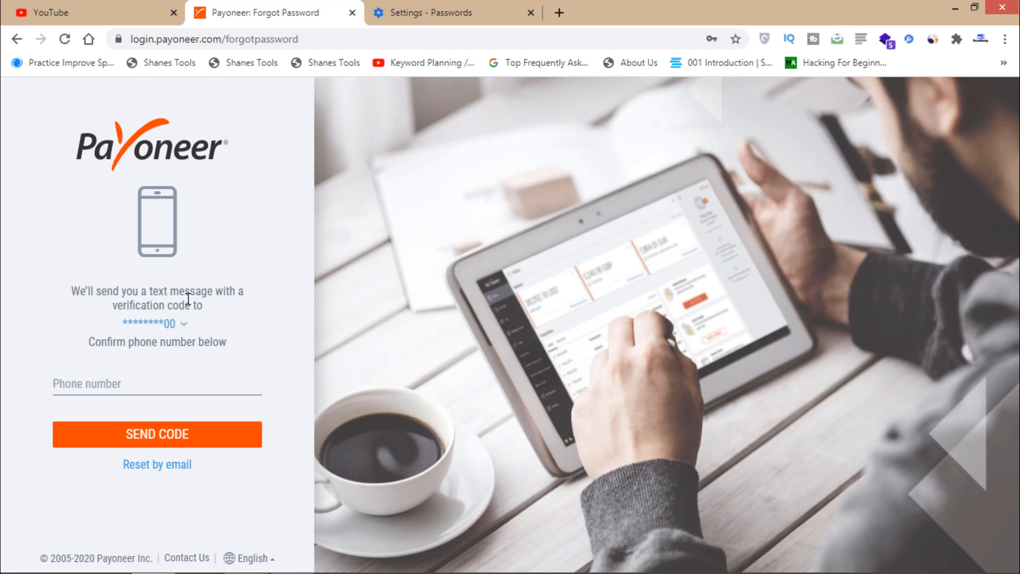
{"action": "left_click", "coordinate": [176, 323]}
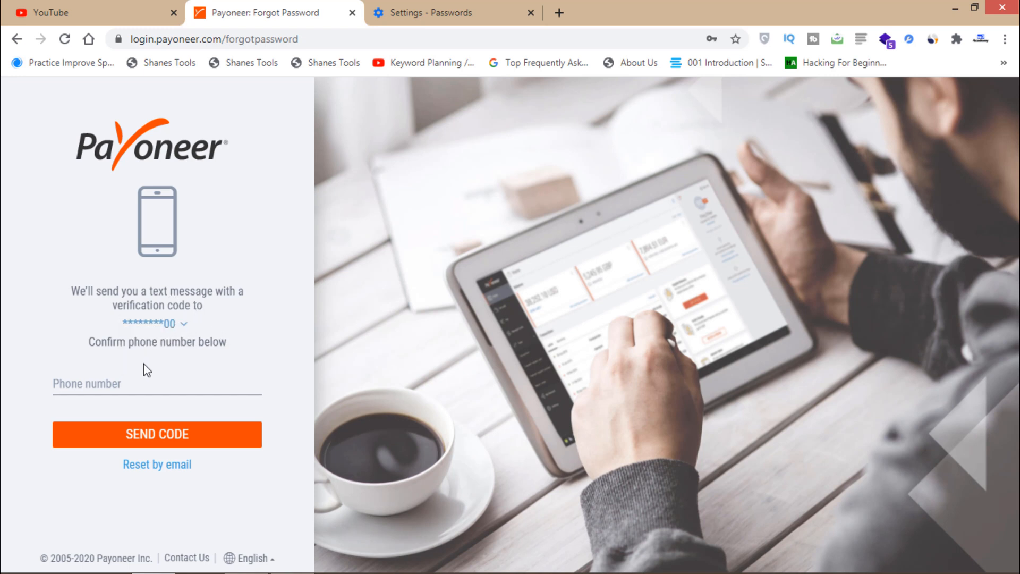
{"action": "left_click", "coordinate": [156, 383]}
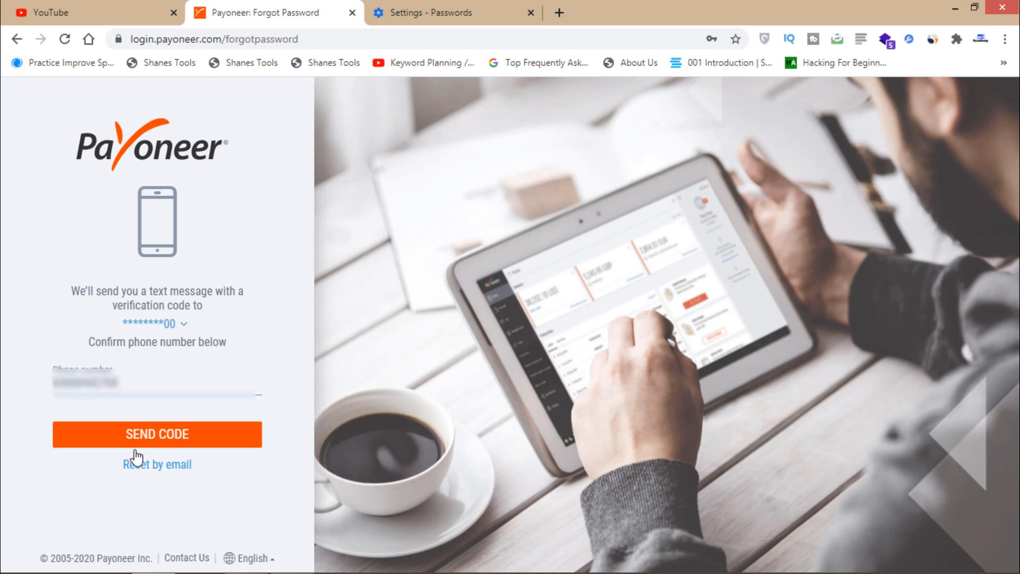
{"action": "mouse_move", "coordinate": [161, 472]}
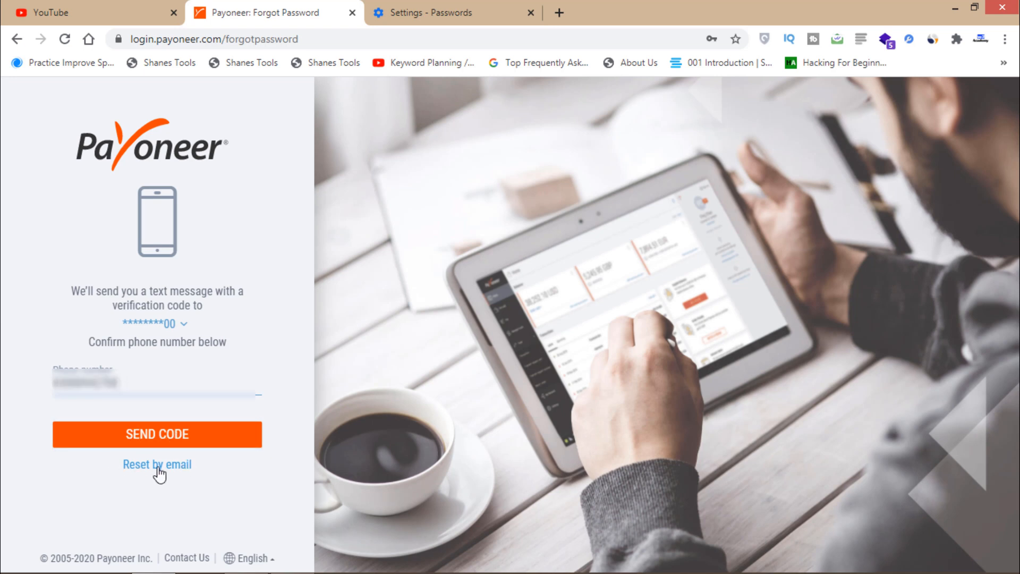
{"action": "mouse_move", "coordinate": [120, 472]}
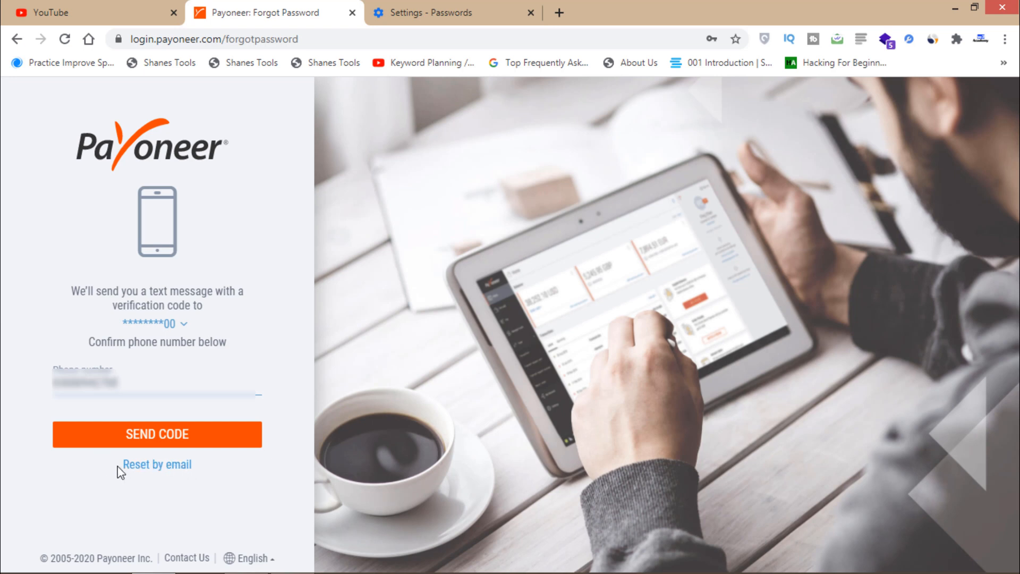
{"action": "left_click", "coordinate": [157, 434]}
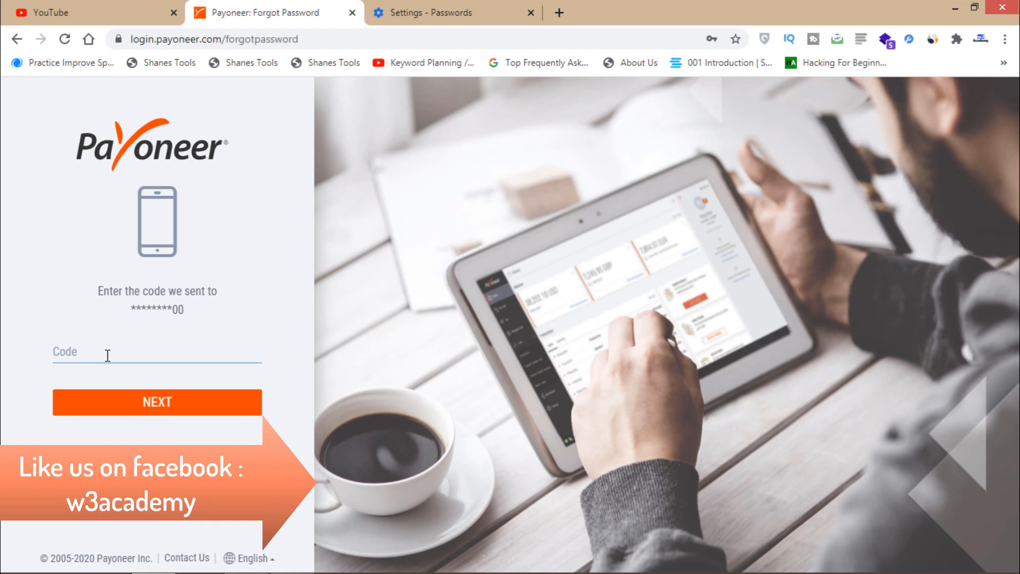
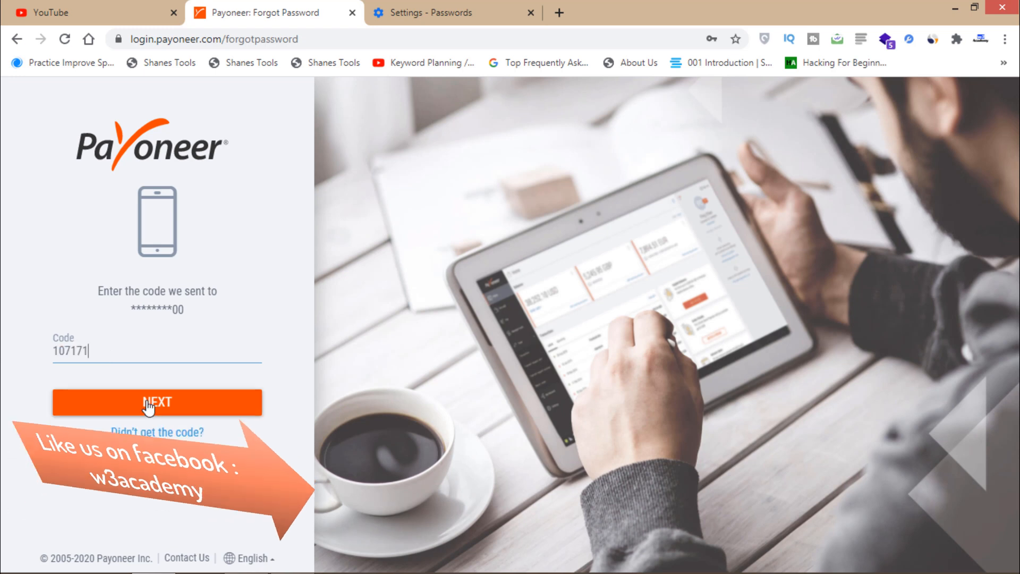
{"action": "left_click", "coordinate": [156, 401]}
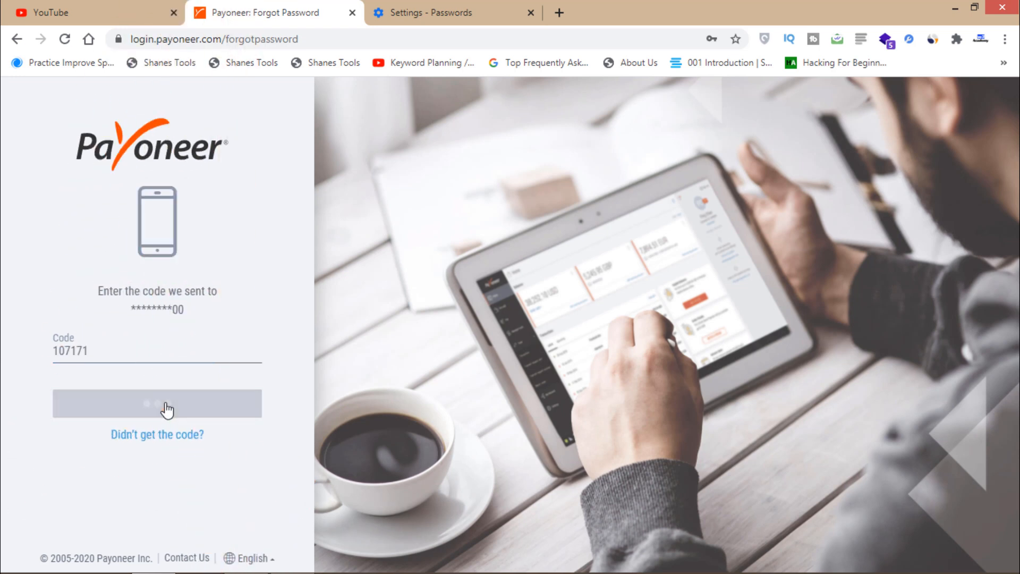
{"action": "left_click", "coordinate": [157, 403]}
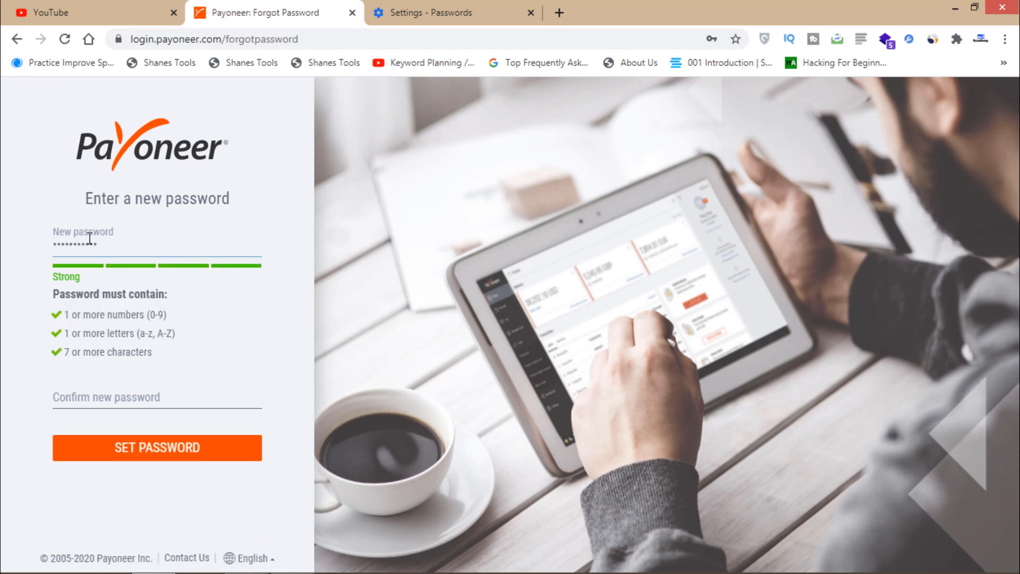
Repeat the new password in the Confirm new password field.
{"action": "left_click", "coordinate": [157, 403]}
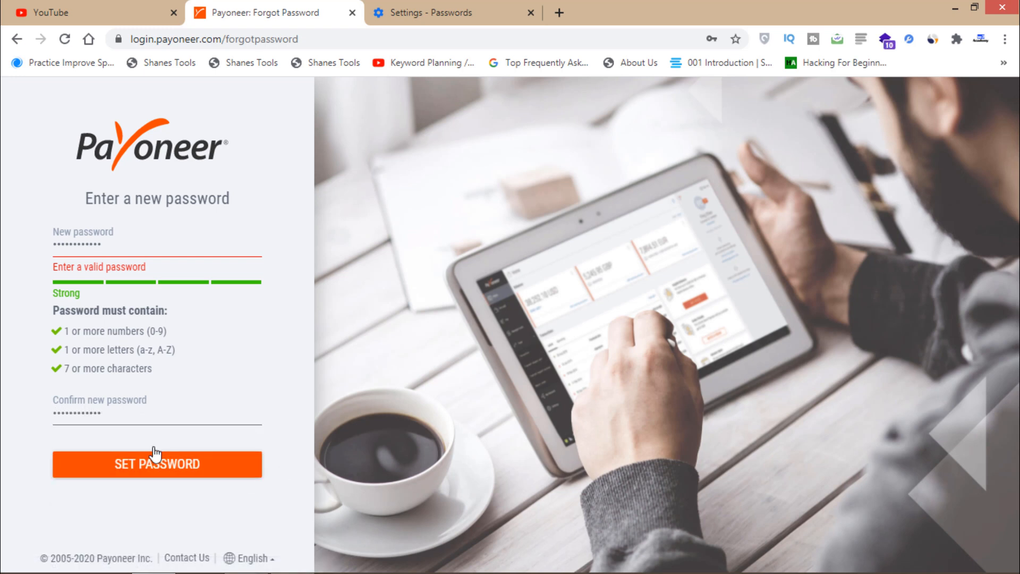
{"action": "mouse_move", "coordinate": [134, 444]}
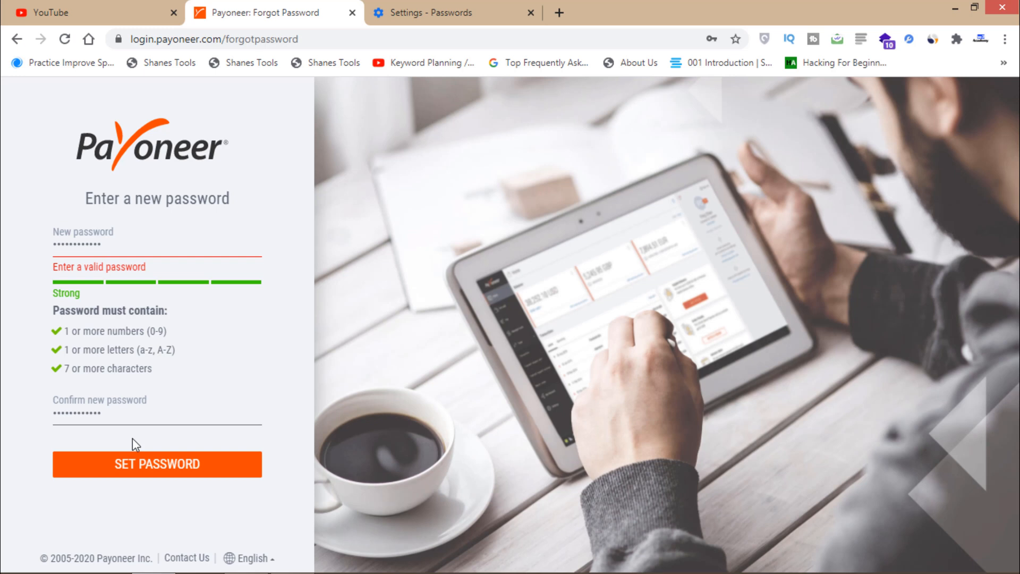
{"action": "mouse_move", "coordinate": [220, 478]}
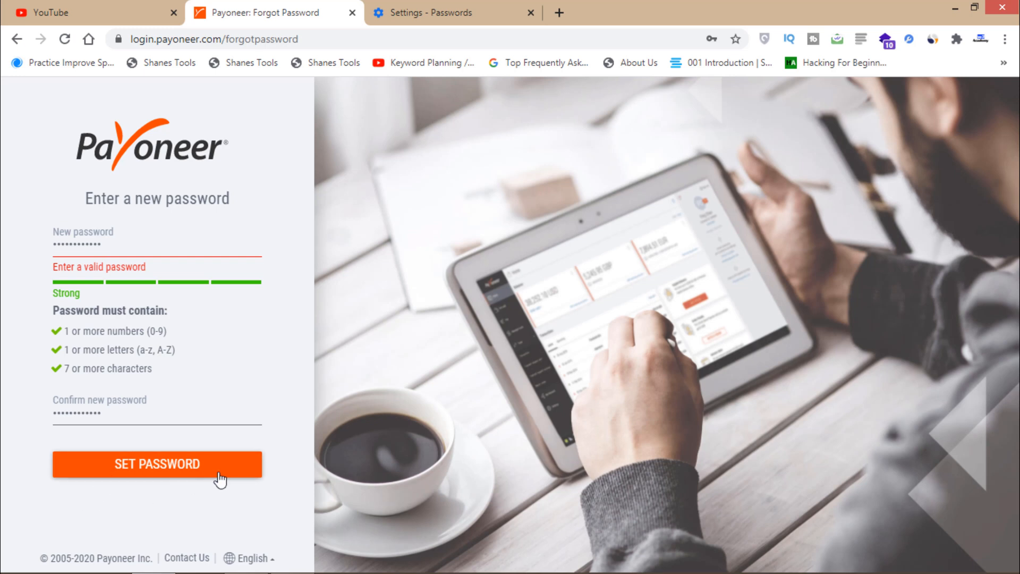
{"action": "mouse_move", "coordinate": [211, 490]}
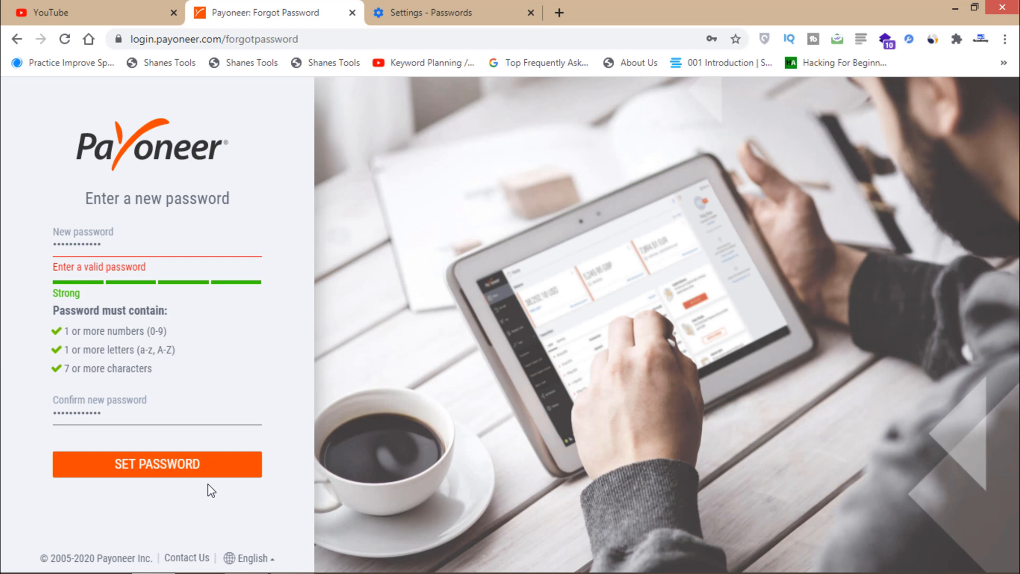
{"action": "mouse_move", "coordinate": [885, 4]}
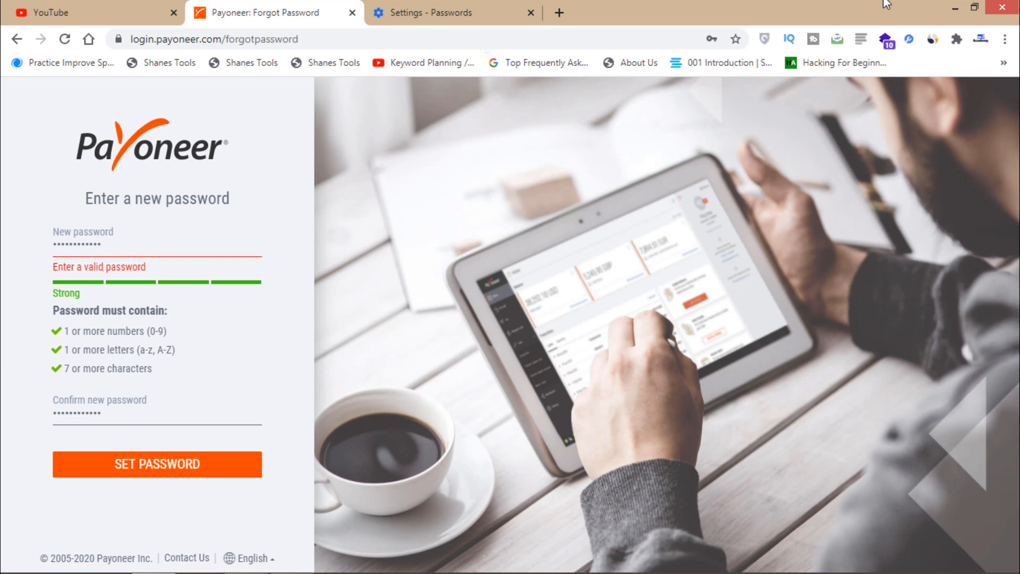